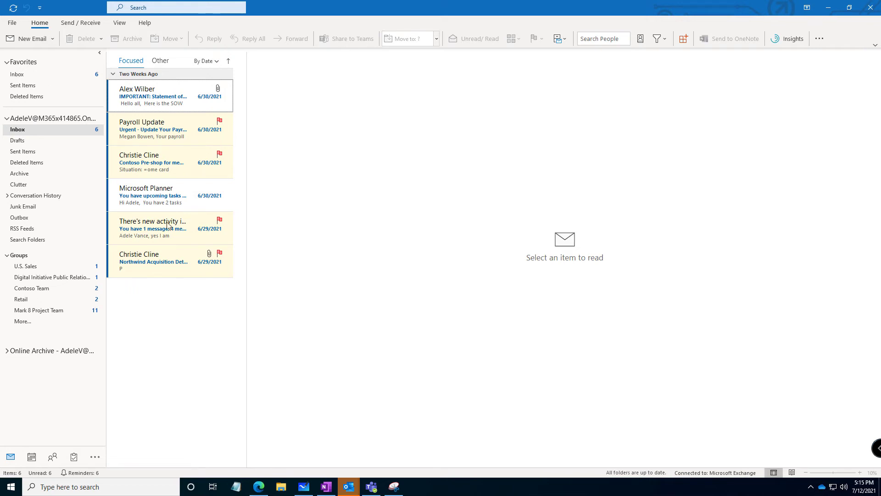
- Open the 'There's new activity in Teams' email maximized and follow its Sales and Marketing conversation link
click(168, 227)
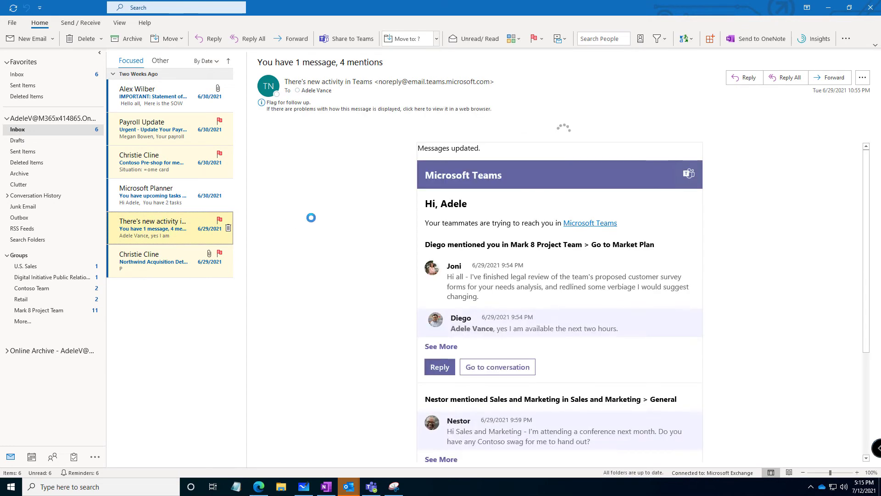
double_click(153, 228)
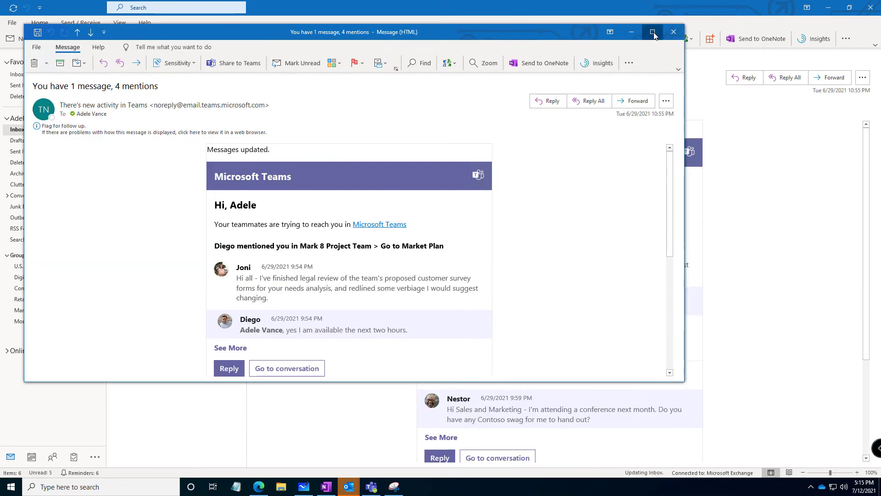
click(653, 32)
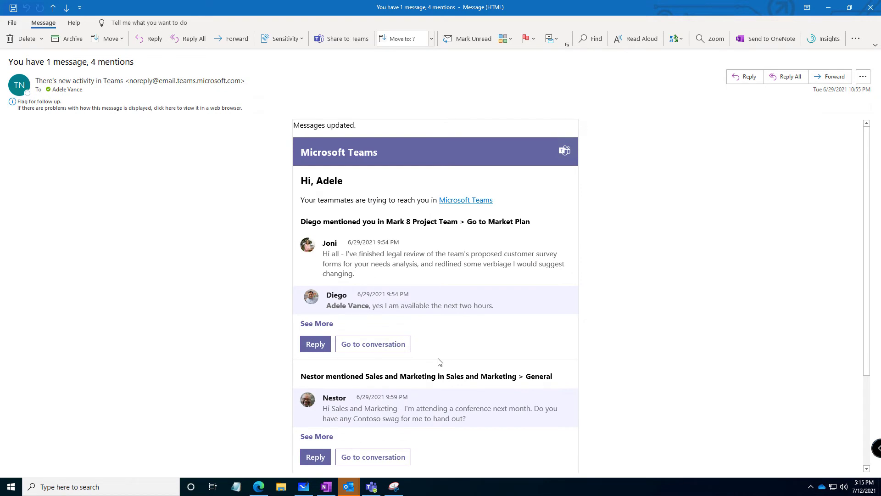
scroll(down, 3)
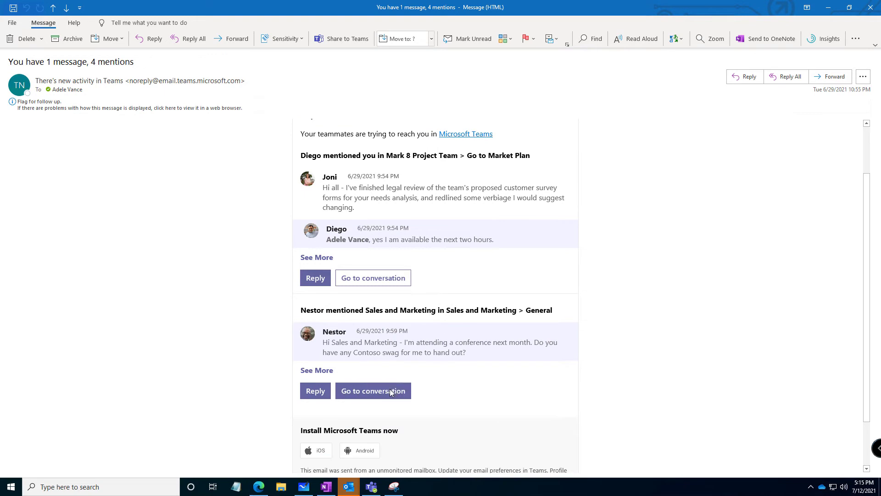
click(373, 391)
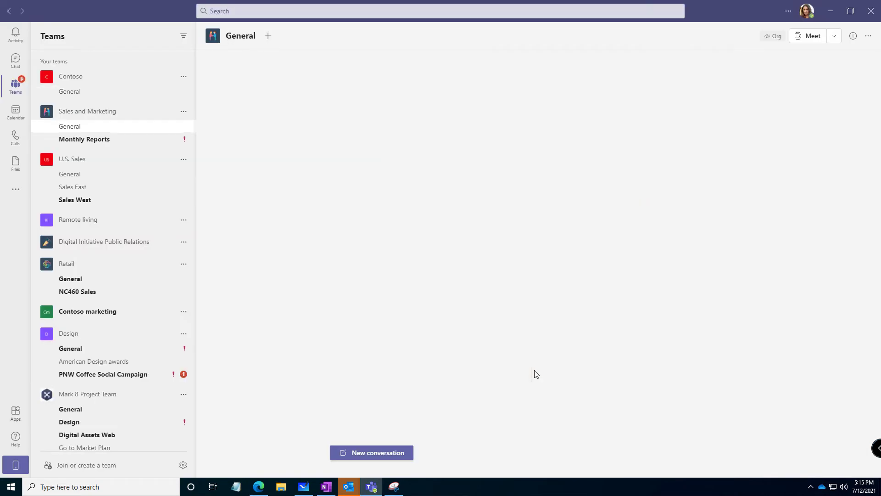
- Like Nestor's Contoso swag request post in the General channel, raising its likes to 2
click(70, 126)
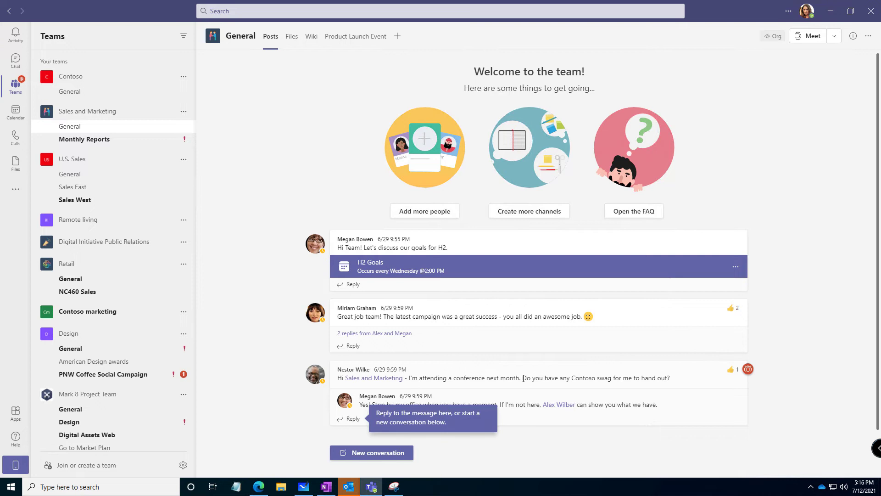
mouse_move(678, 383)
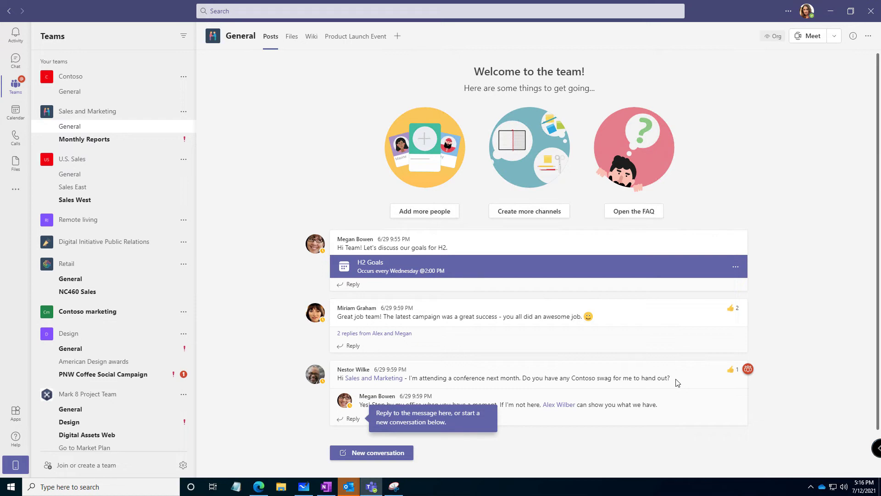
mouse_move(715, 374)
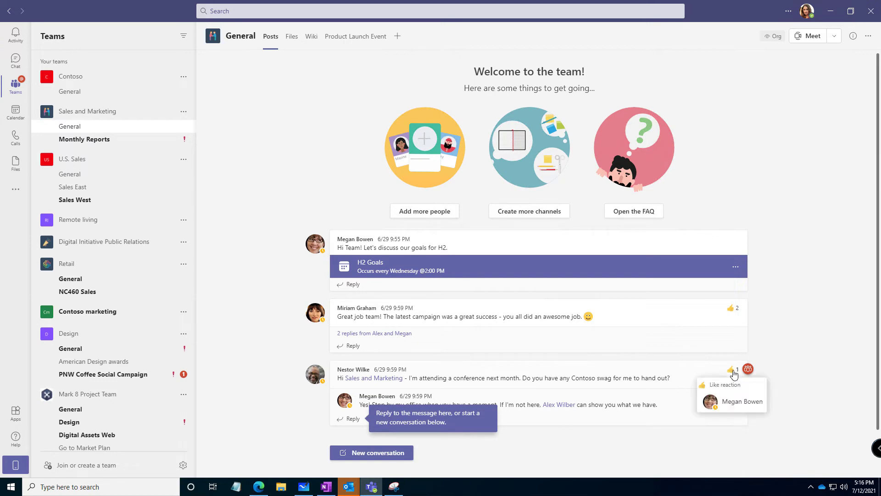
click(731, 369)
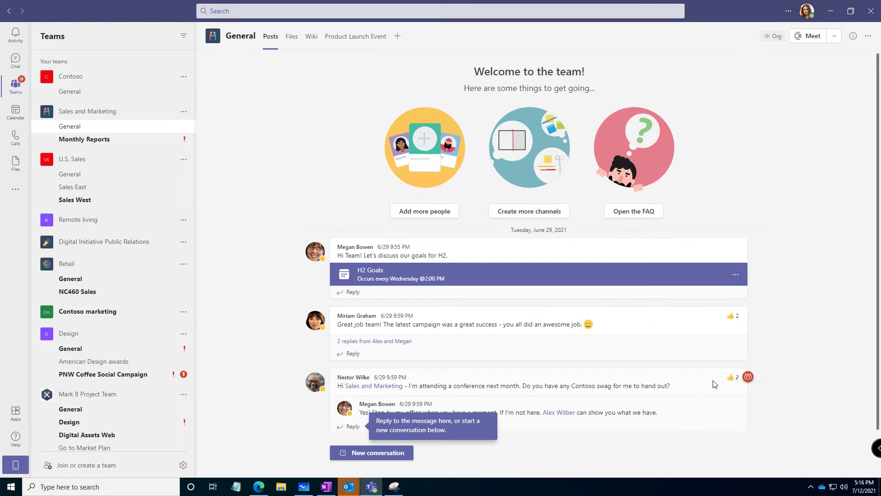
mouse_move(728, 377)
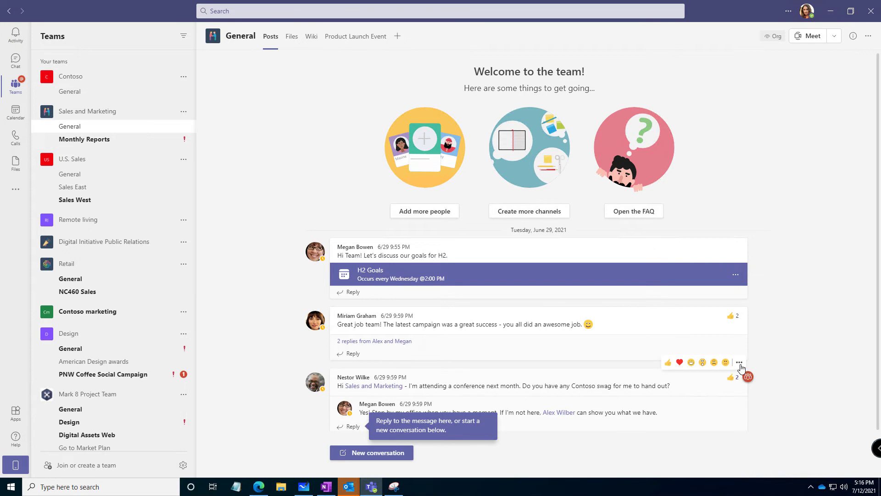
- Open More options on Nestor's swag request post to reach Create task
click(717, 361)
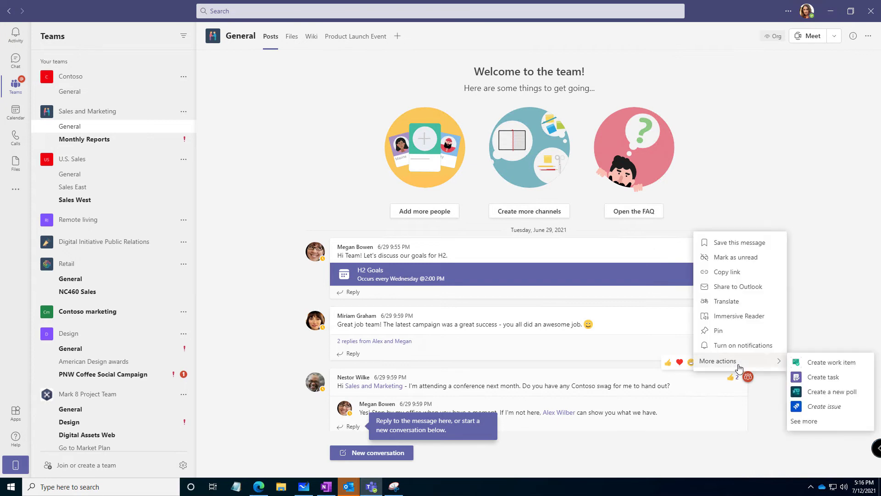
mouse_move(737, 289)
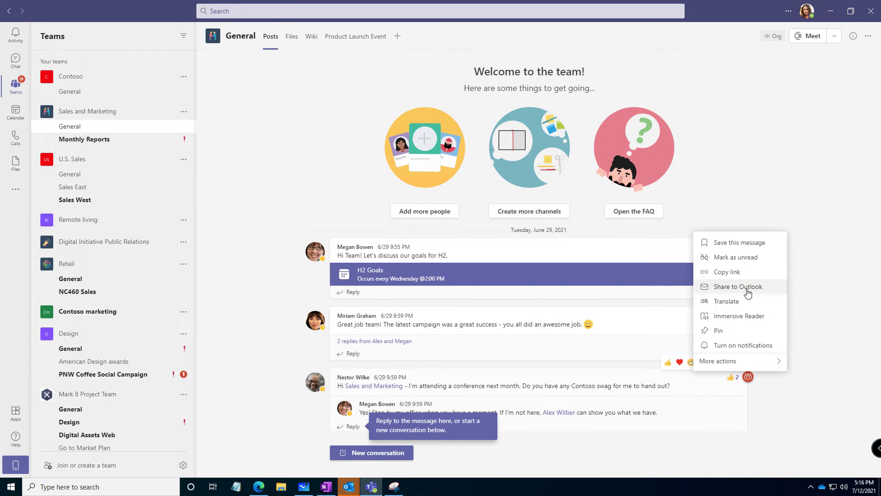
mouse_move(718, 330)
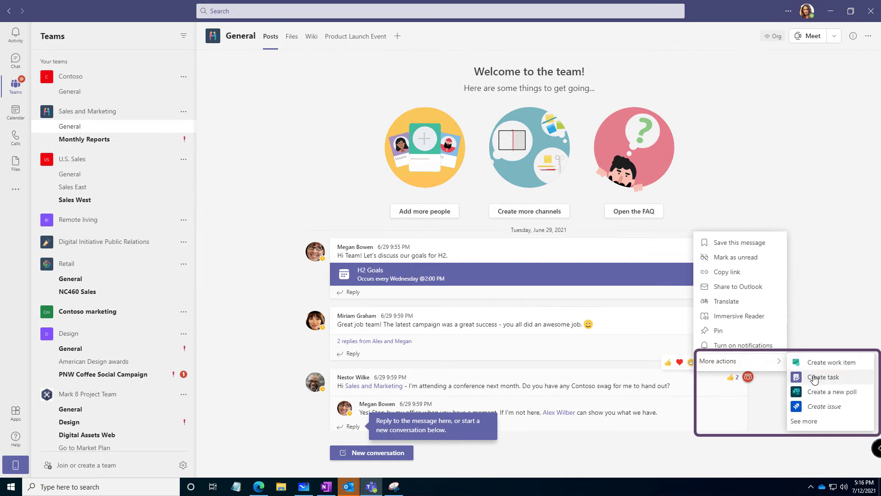
mouse_move(823, 377)
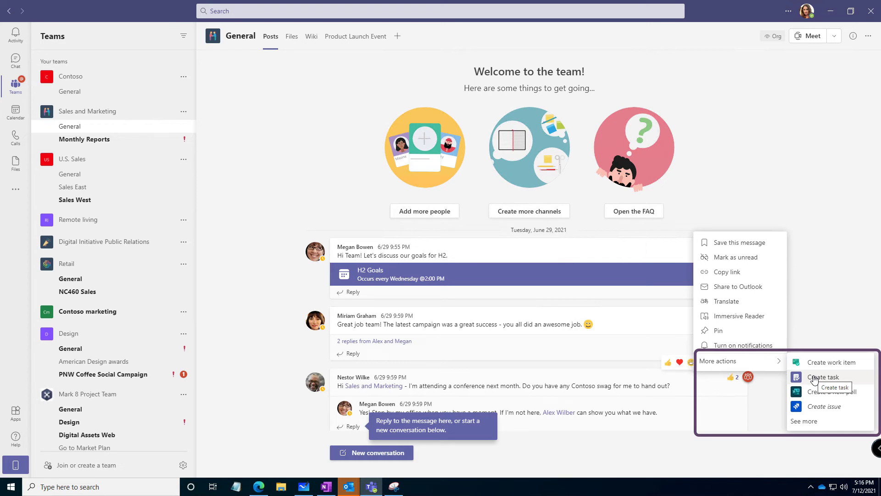
mouse_move(829, 362)
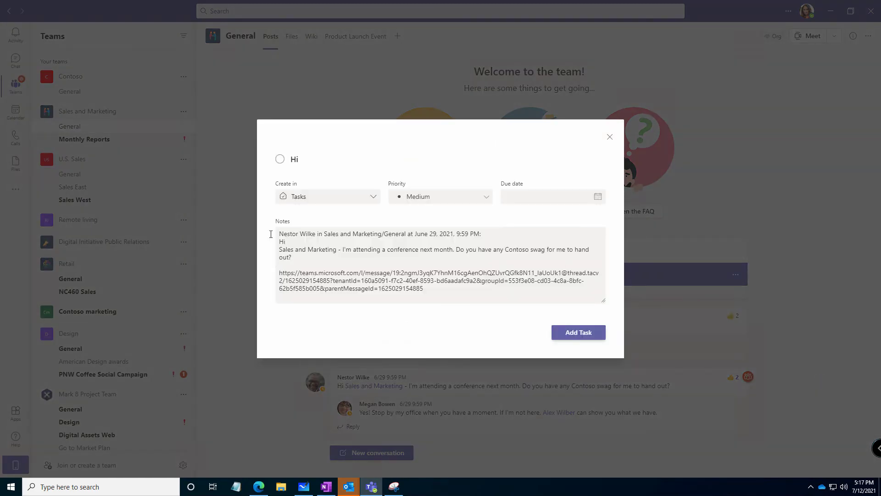
- Add a task titled 'Get Swag for Nestor' due July 15, 2021
click(393, 158)
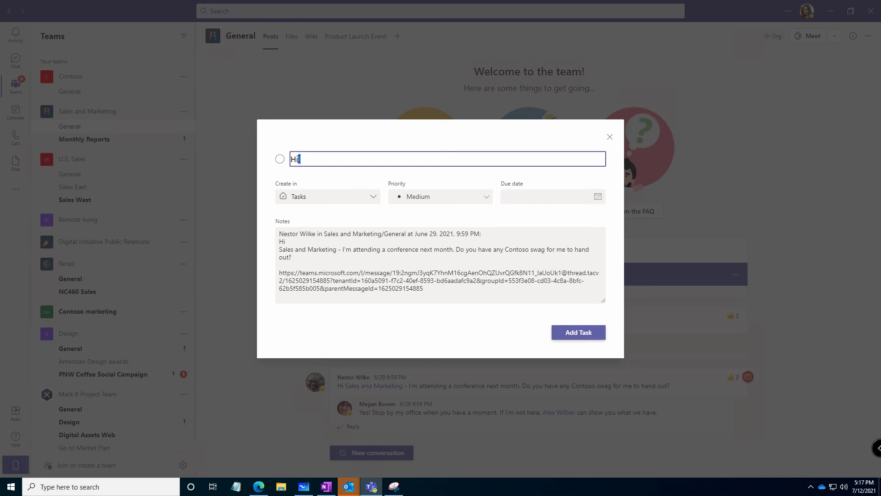
text(Get Swag for N)
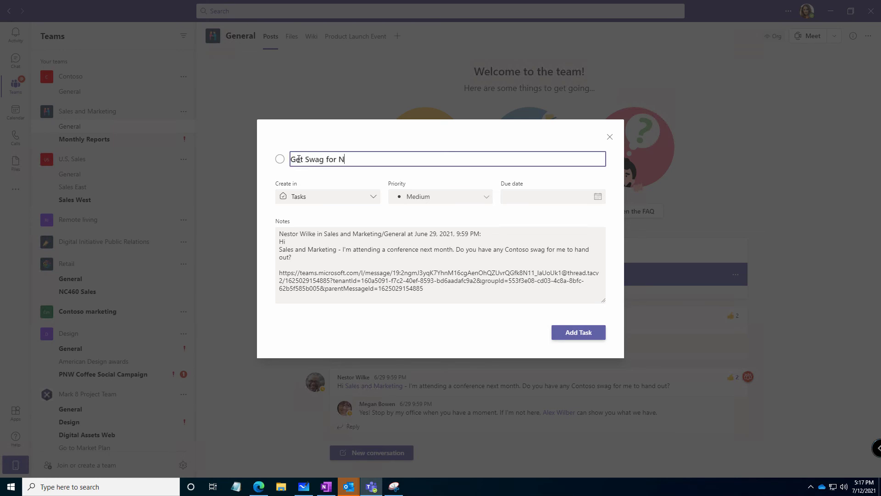
text(estor)
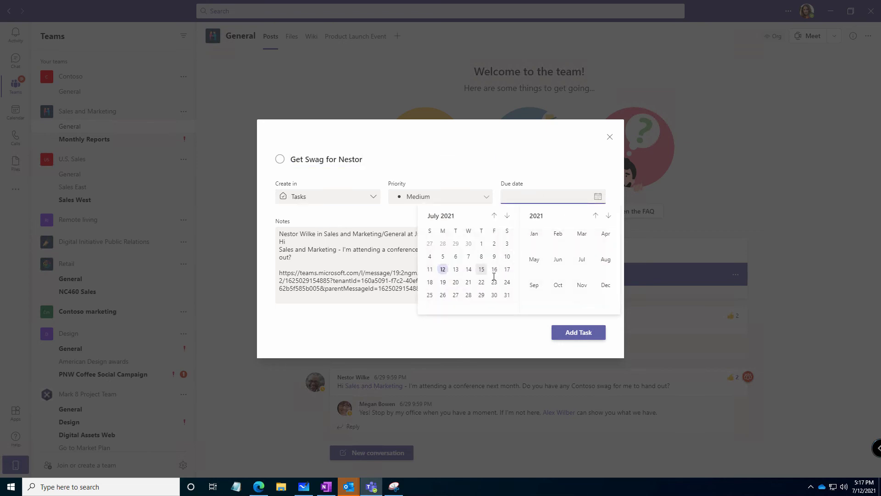
click(481, 269)
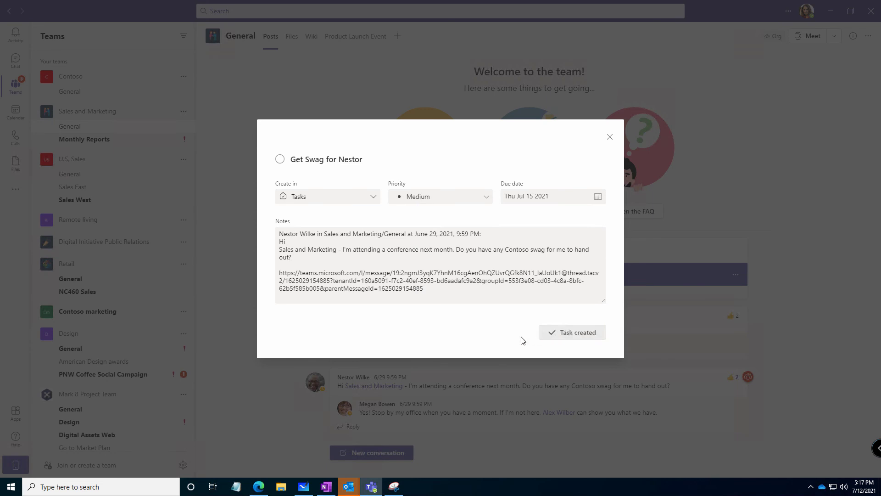
click(608, 136)
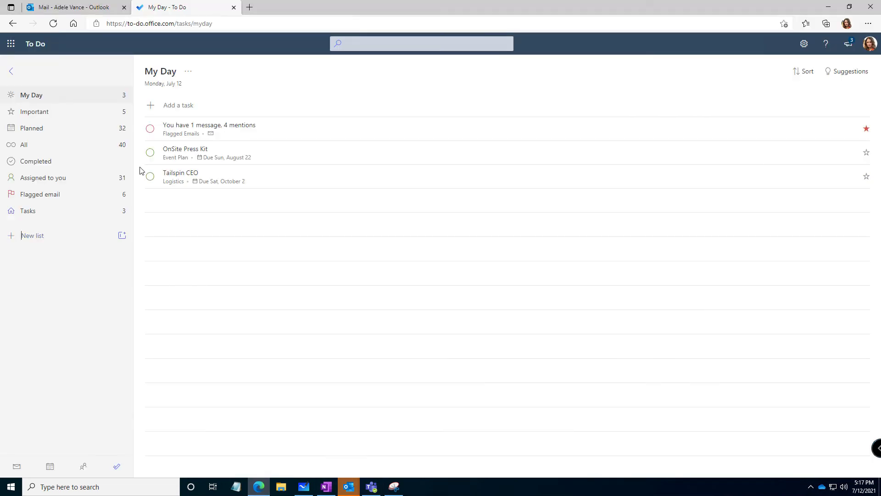
mouse_move(28, 95)
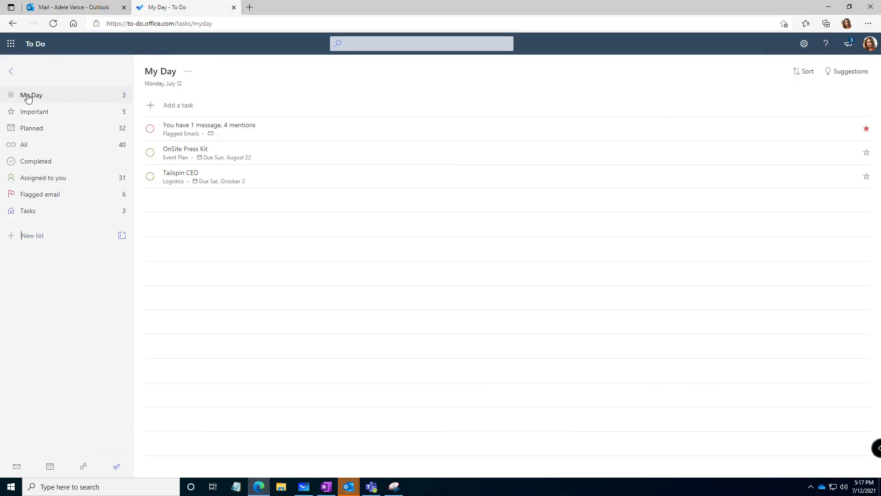
mouse_move(27, 215)
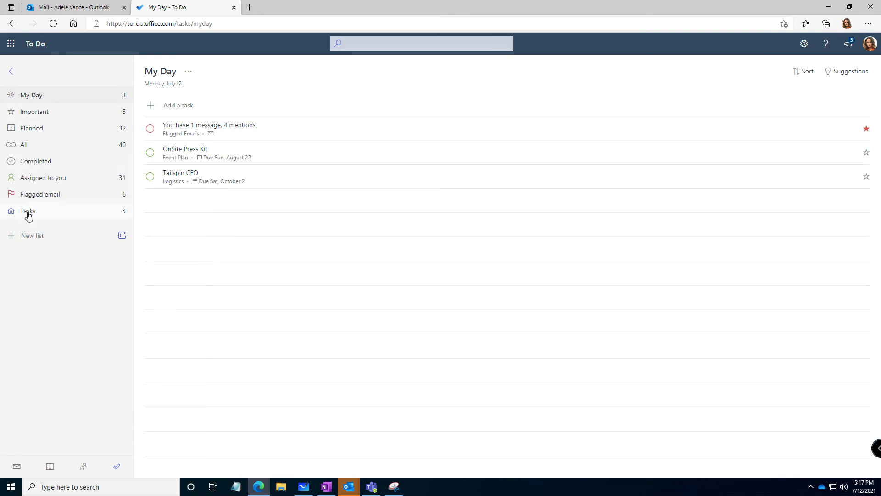
- Switch To Do to the Tasks list showing 'Get Swag for Nestor'
click(27, 210)
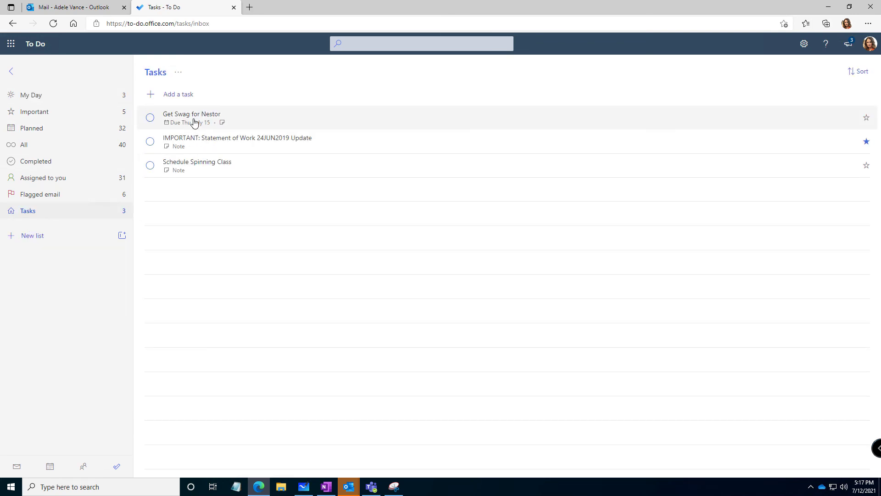
- Change 'Get Swag for Nestor' to be due tomorrow via its context menu
right_click(191, 117)
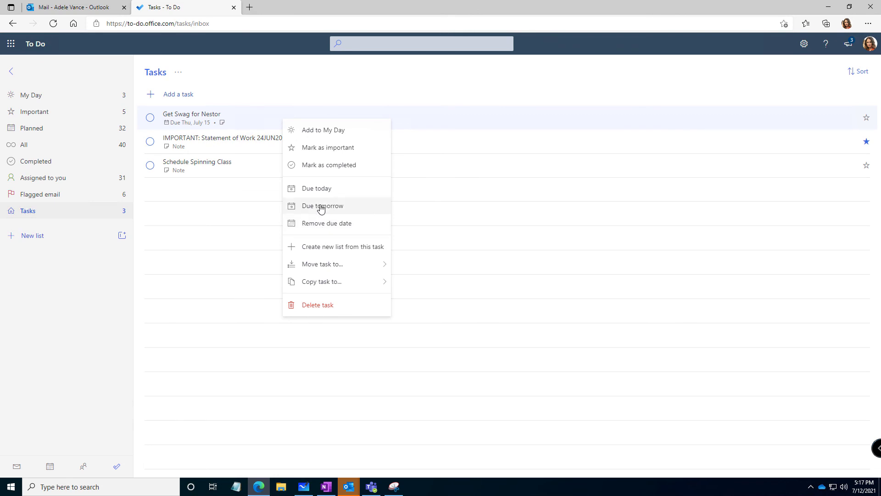
click(323, 205)
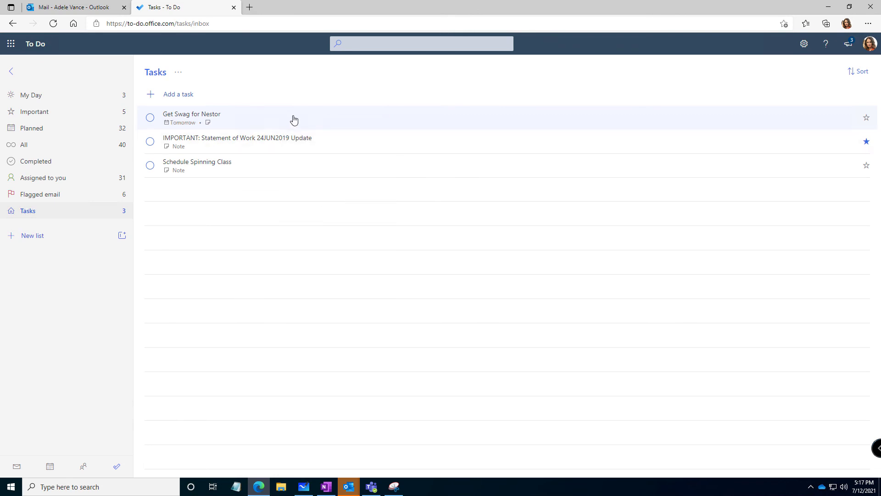